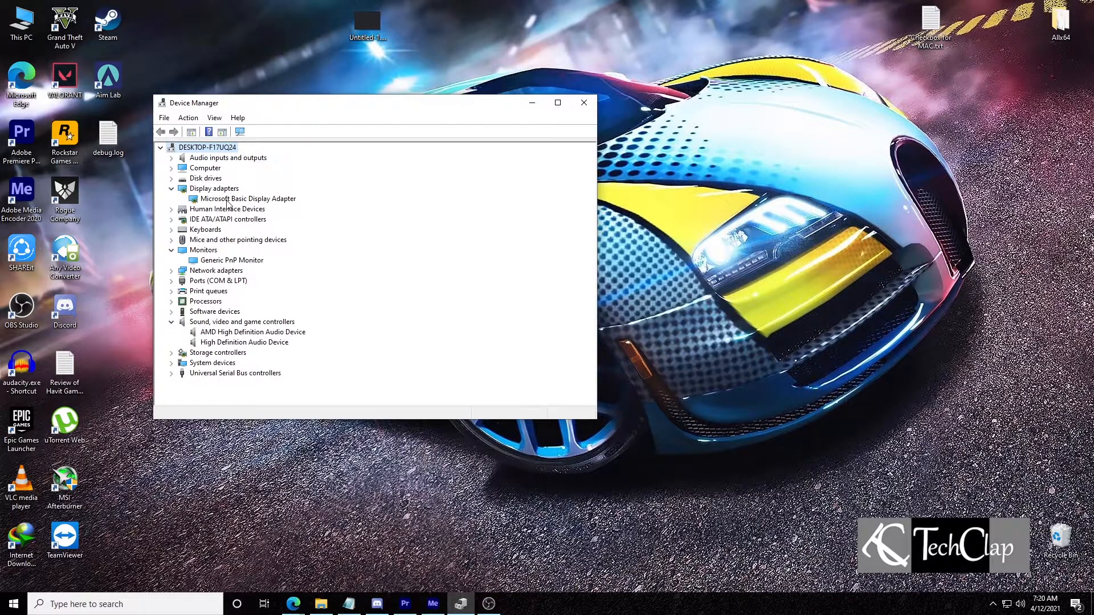
- Show the Hardware Ids property of the Microsoft Basic Display Adapter in its Details properties
click(247, 198)
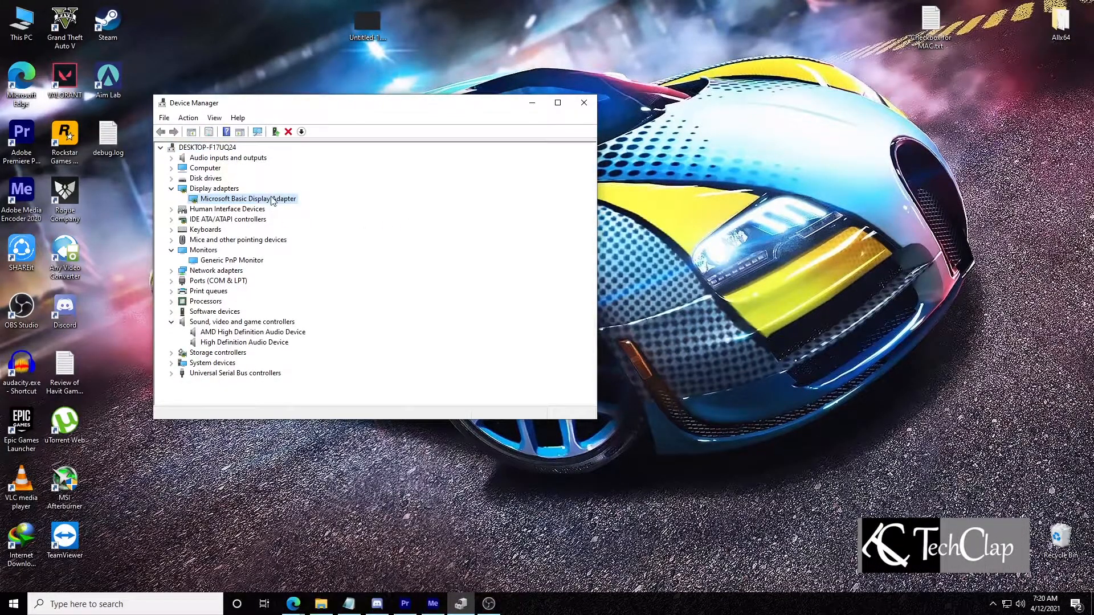
right_click(247, 199)
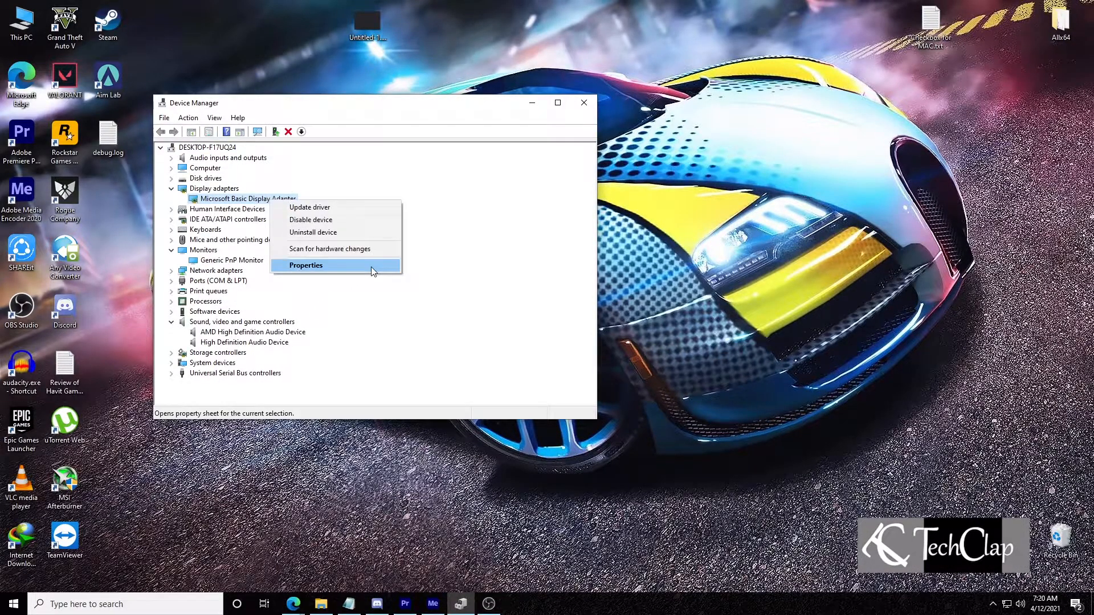
click(305, 266)
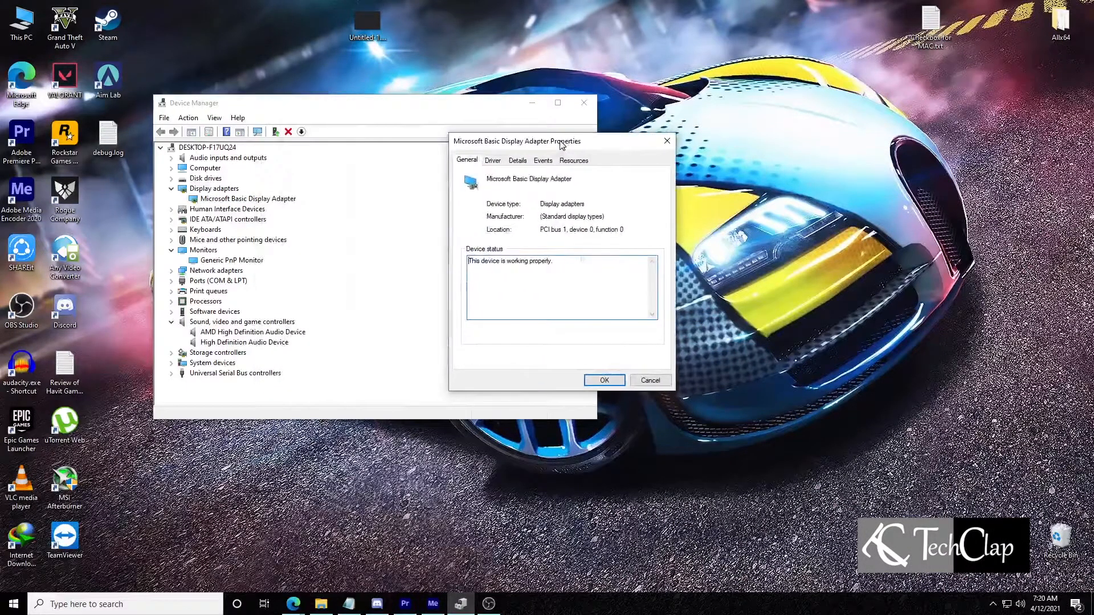
click(528, 156)
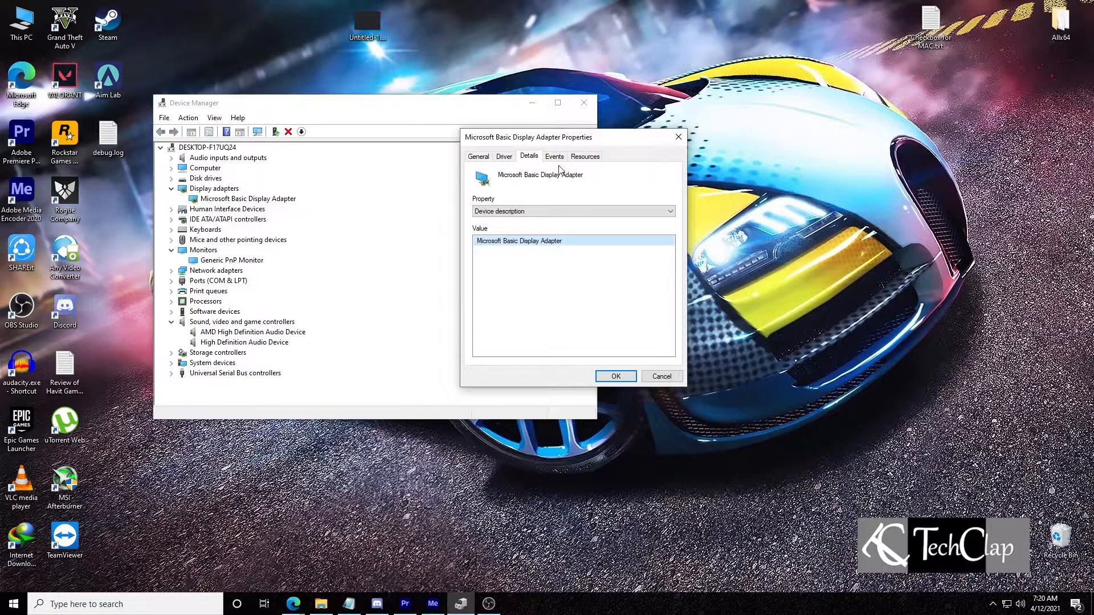
click(668, 211)
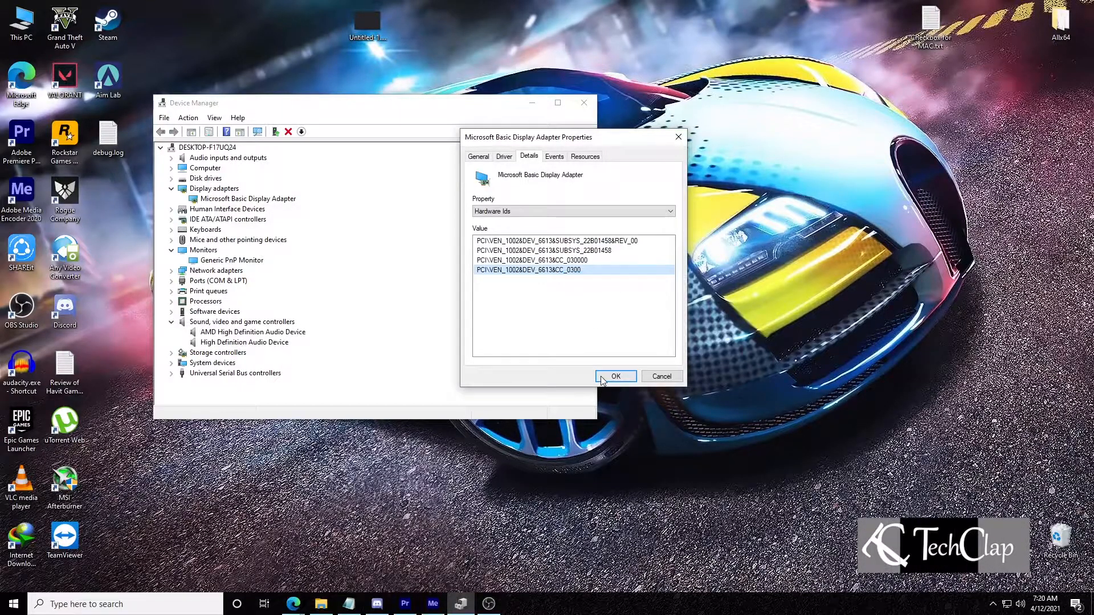
mouse_move(293, 604)
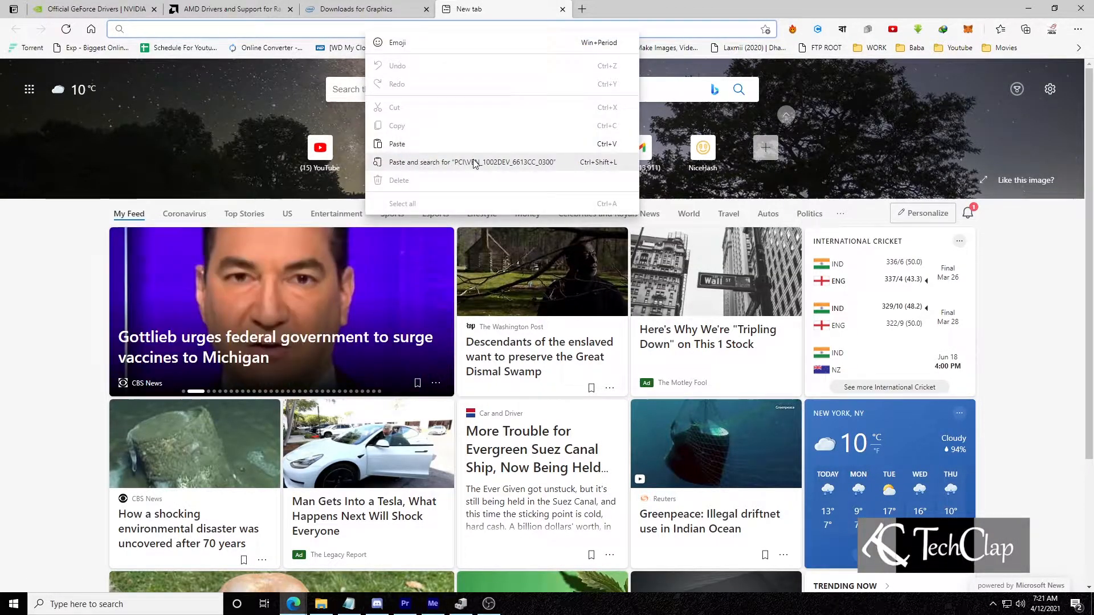
- Paste-and-search PCI\VEN_1002&DEV_6613&CC_0300 and open the driveridentifier.com ASUS R7 240 Series result
click(446, 162)
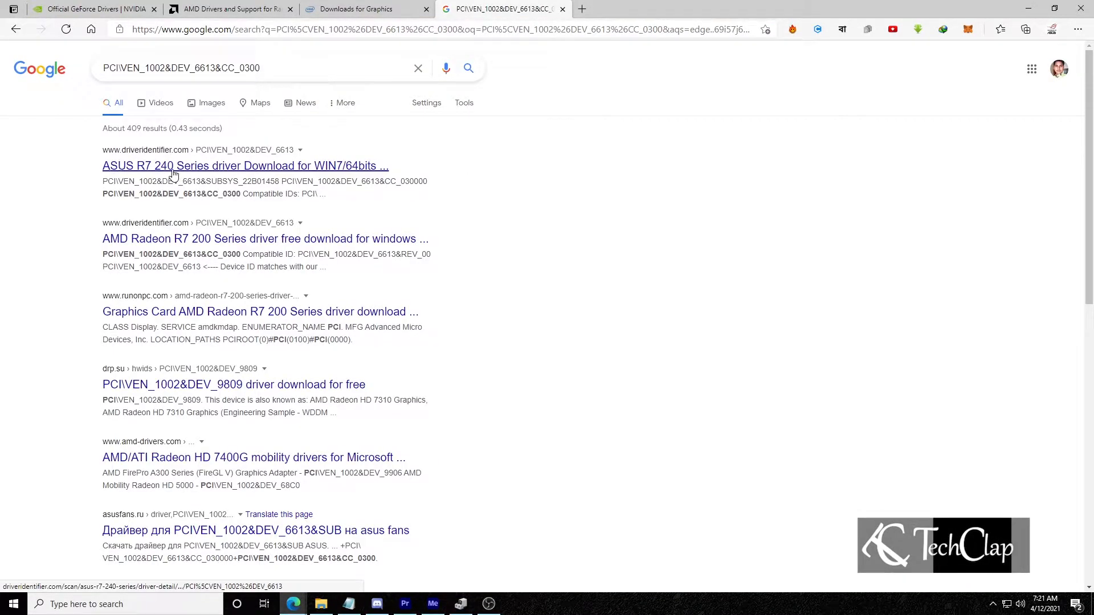
click(245, 165)
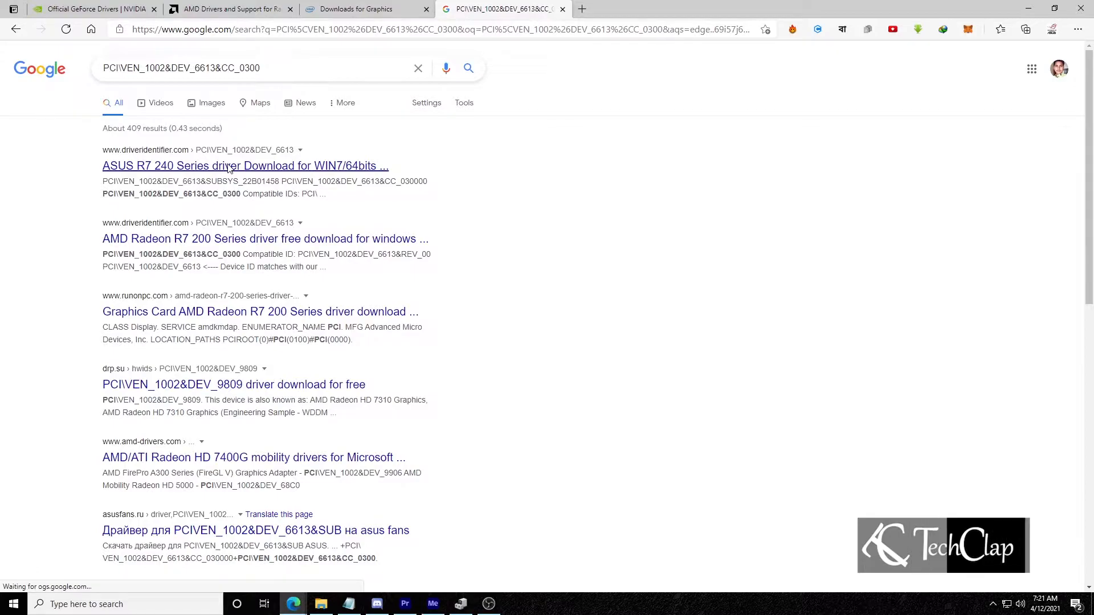
mouse_move(130, 172)
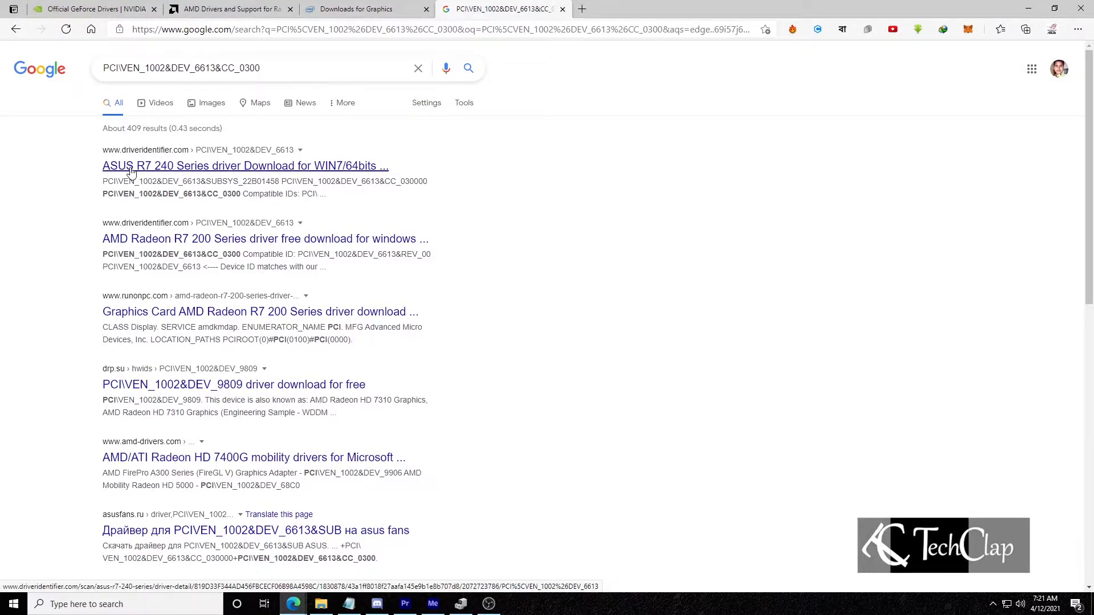
click(245, 165)
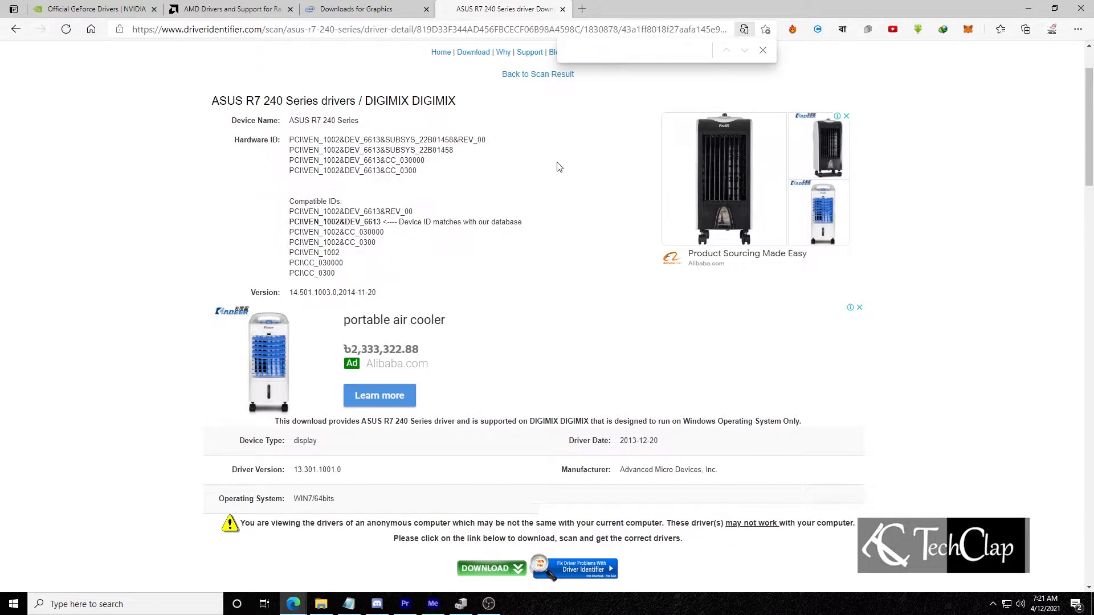
- Find PCI\VEN_1002&DEV_6613&CC_0300 in the page's ASUS R7 240 Series hardware ID list
text(PCI\VEN_1002&DEV_6613&CC_0300)
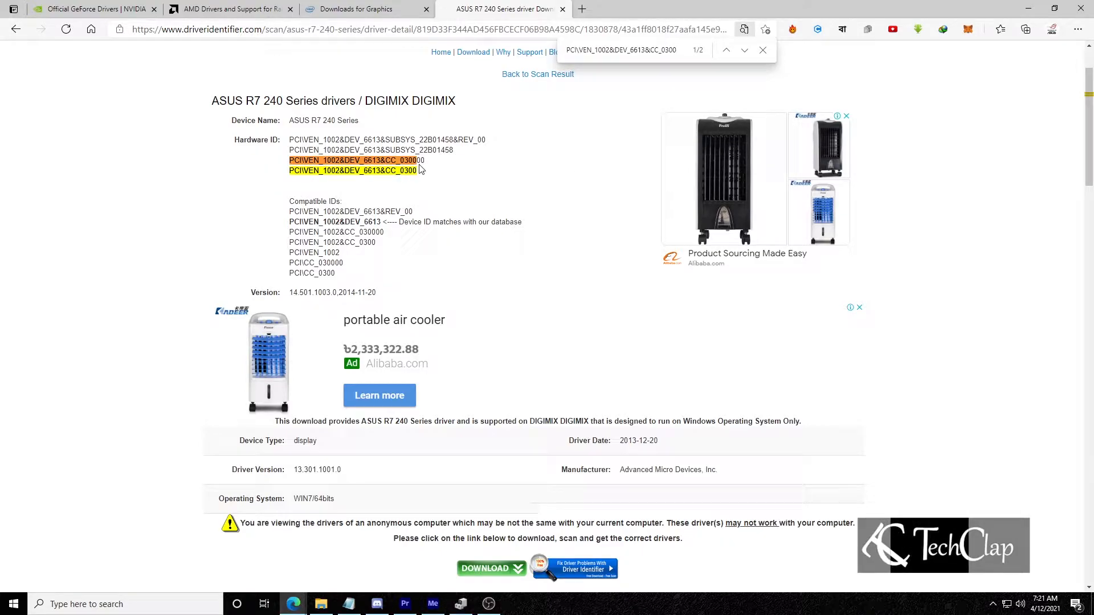
mouse_move(335, 133)
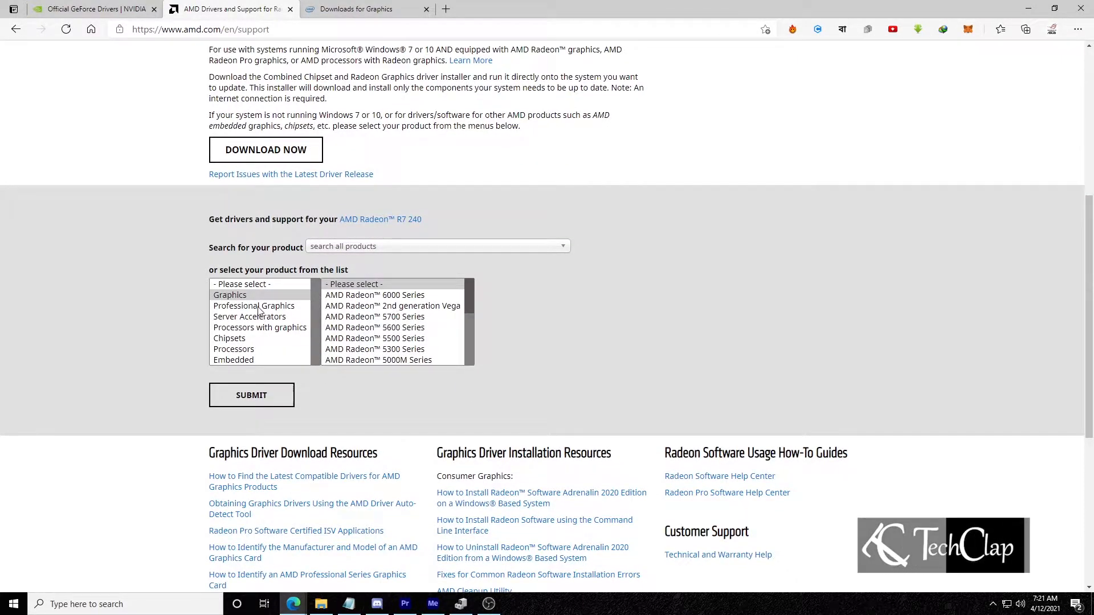
- Select Radeon R7 Series > R7 200 Series > R7 240, submit, and expand Windows 10 64-Bit Edition drivers
scroll(down, 3)
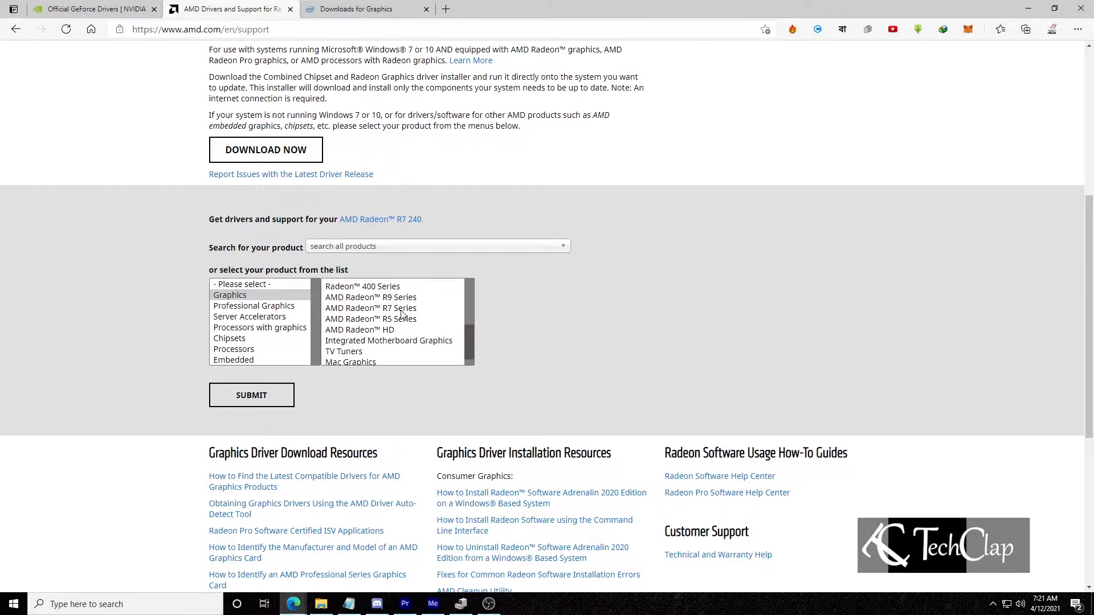
click(371, 307)
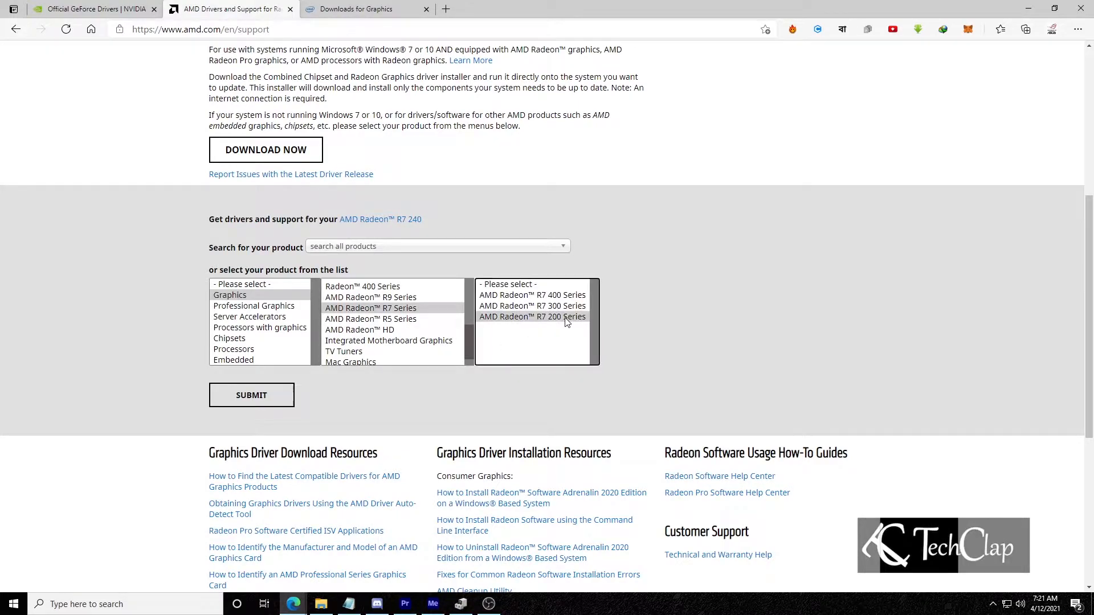
click(532, 316)
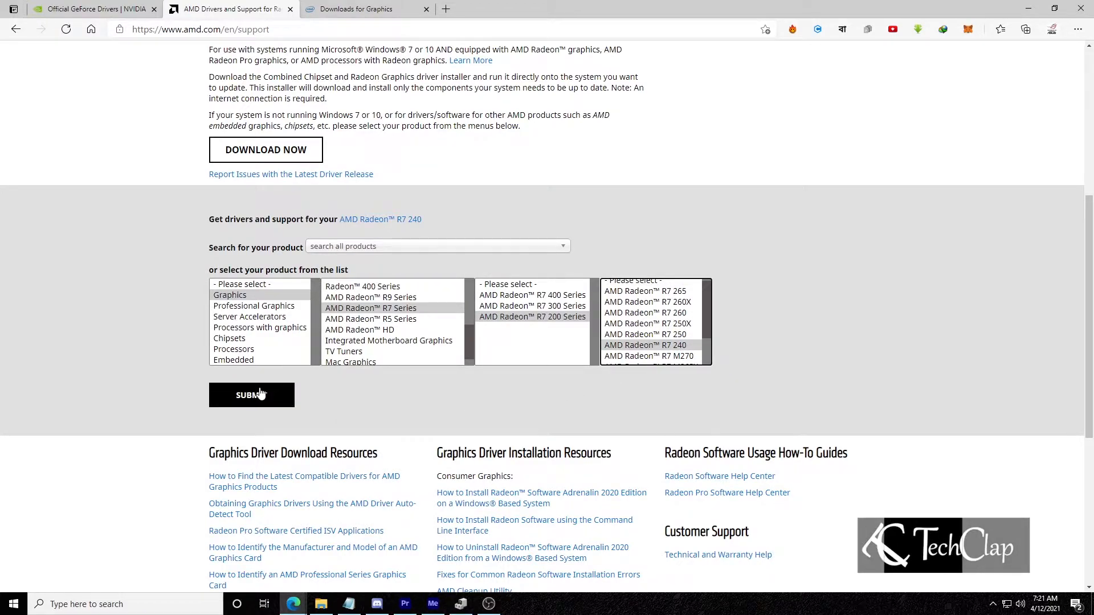
click(251, 396)
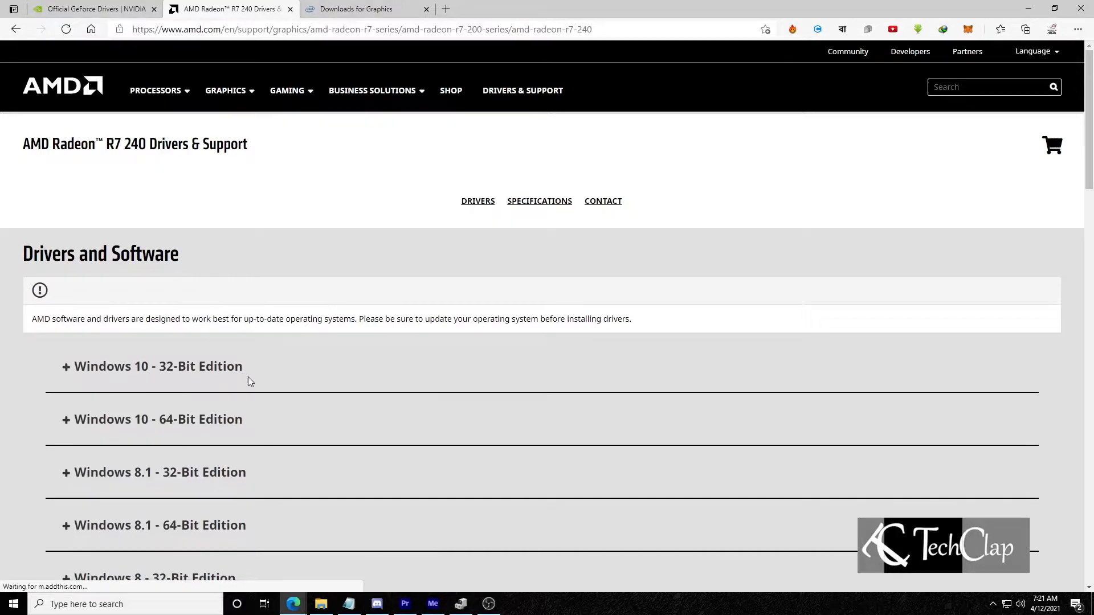
click(160, 418)
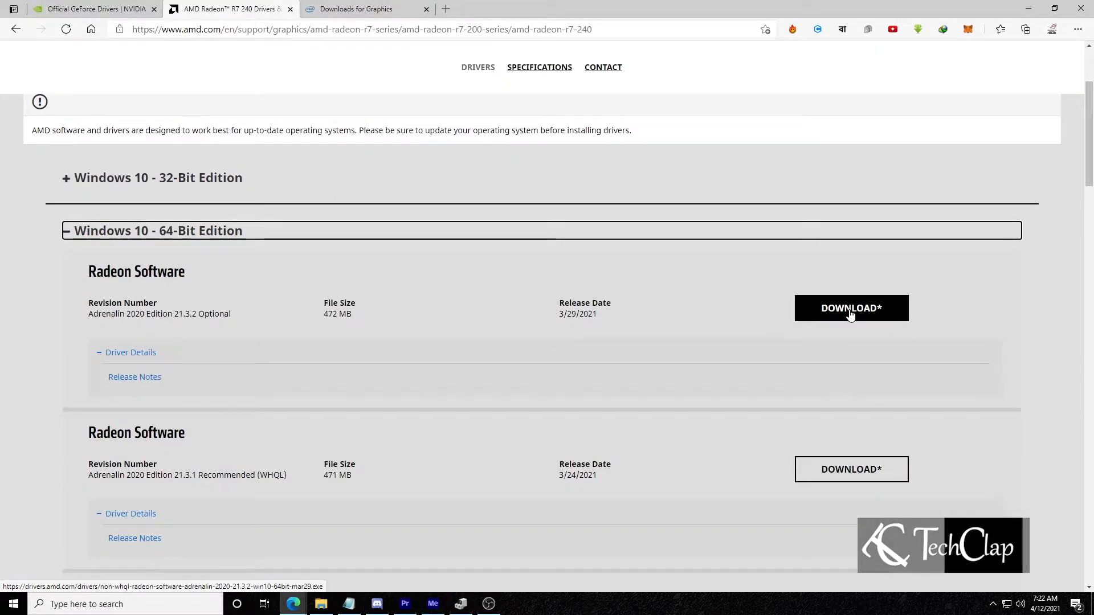